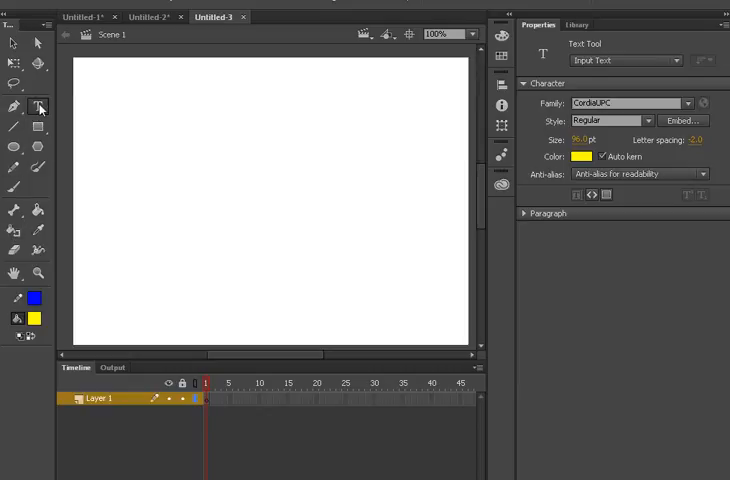
# Step: Draw an input text box on the stage and widen it to about 132 wide
pyautogui.click(38, 107)
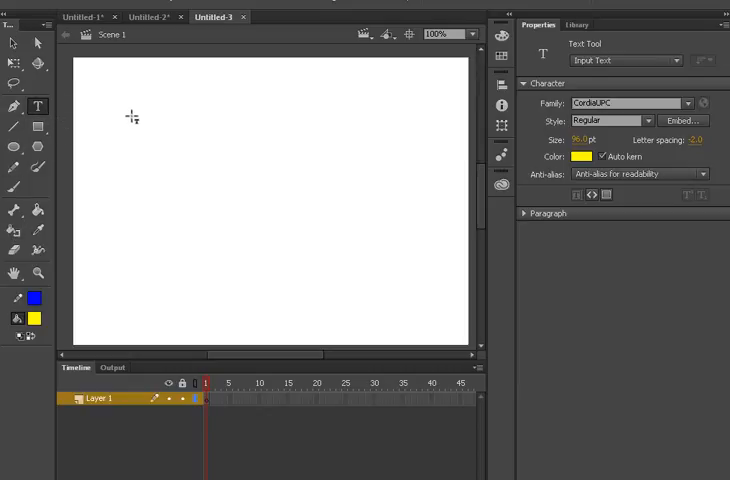
pyautogui.moveTo(162, 180)
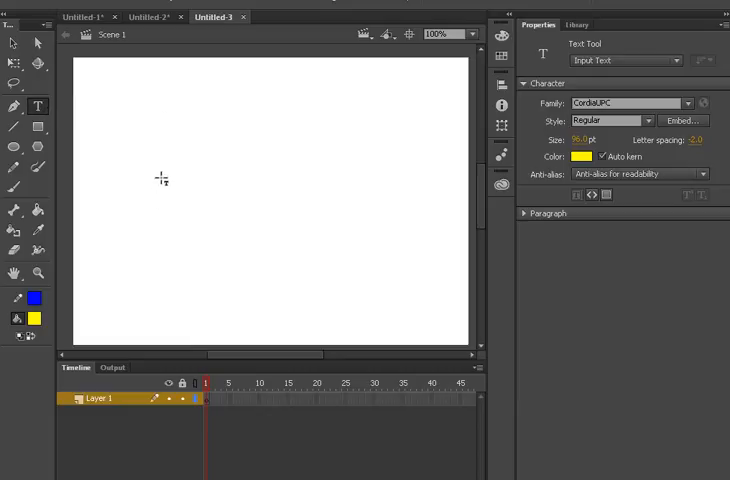
pyautogui.moveTo(162, 120); pyautogui.dragTo(233, 212)
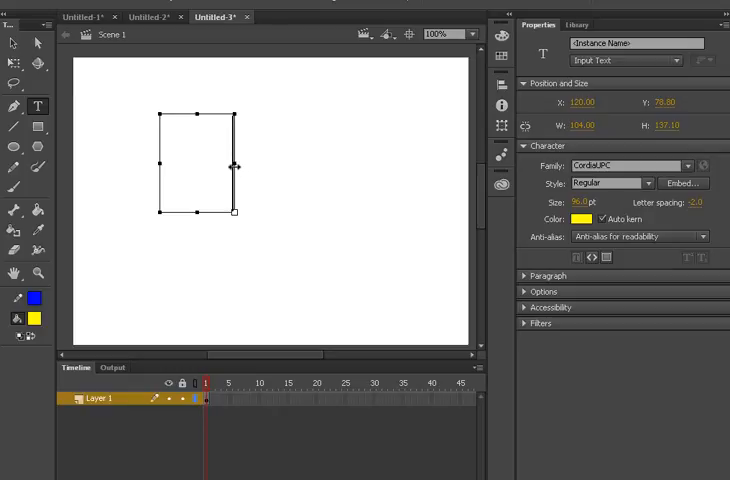
pyautogui.moveTo(237, 168); pyautogui.dragTo(255, 168)
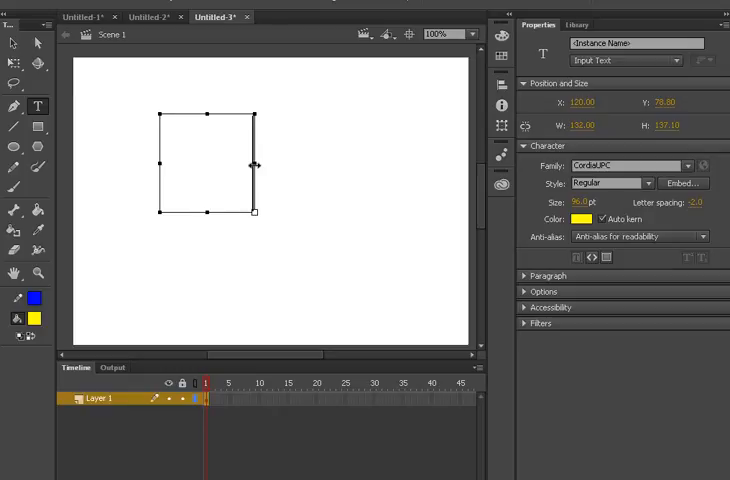
pyautogui.moveTo(196, 169)
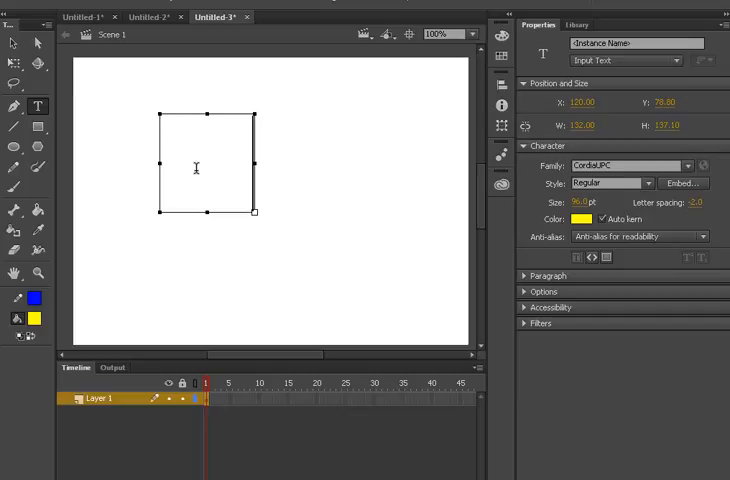
# Step: Type sample lines such as 'vvhh' and 'vvbv' into the input text box
pyautogui.write('whh')
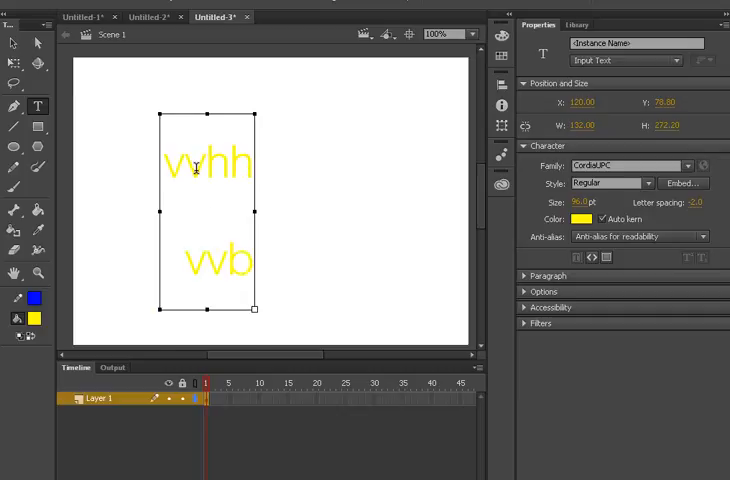
pyautogui.write('v')
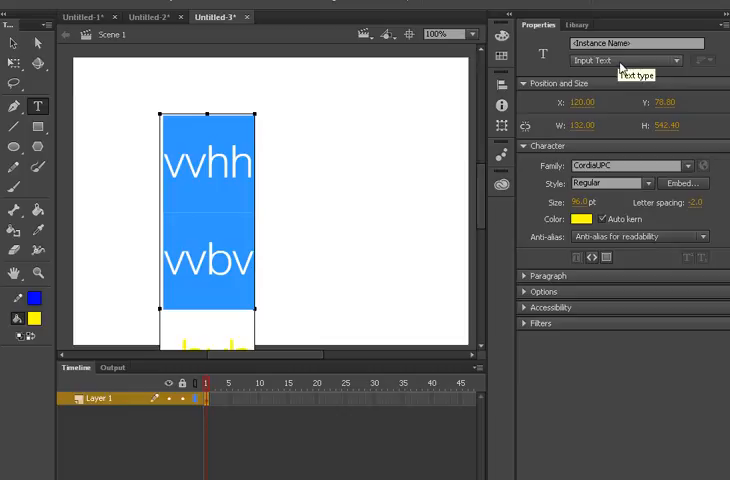
pyautogui.click(625, 60)
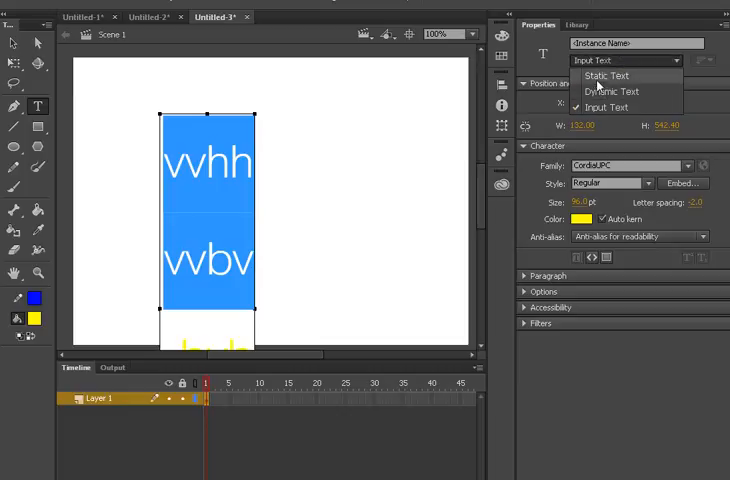
pyautogui.moveTo(600, 91)
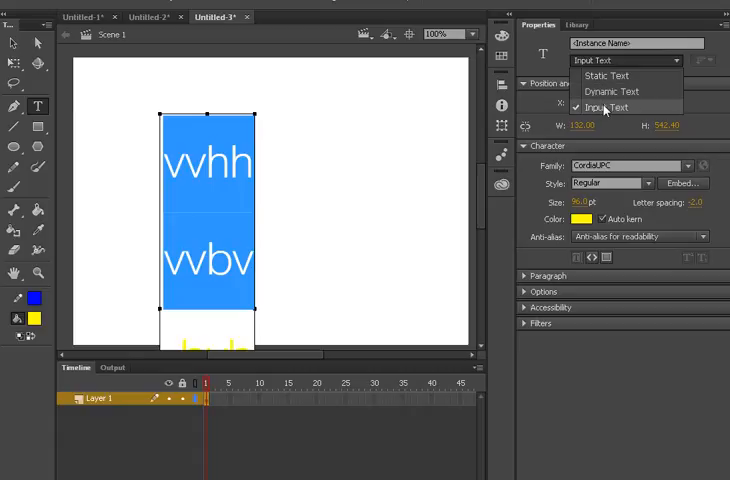
pyautogui.moveTo(603, 91)
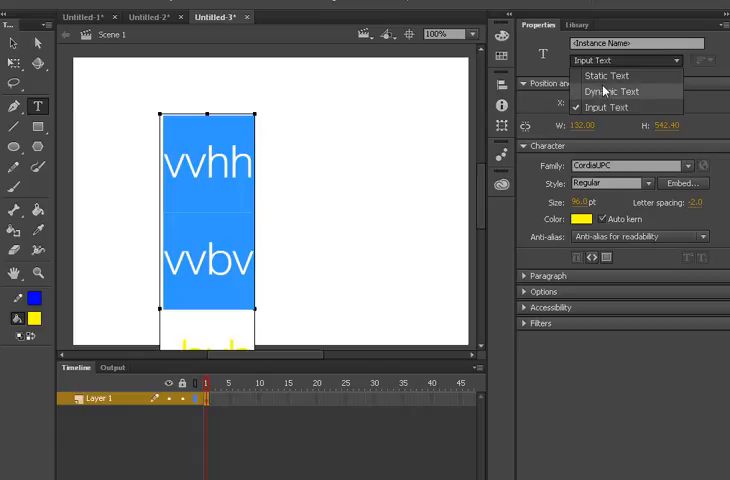
pyautogui.click(606, 76)
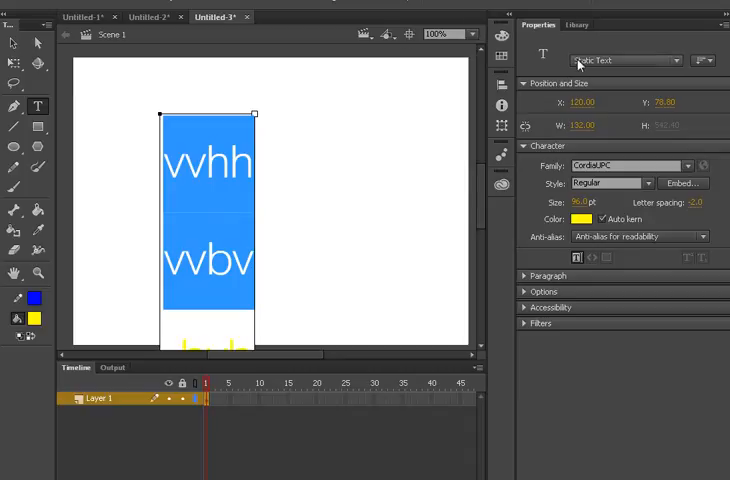
pyautogui.click(627, 60)
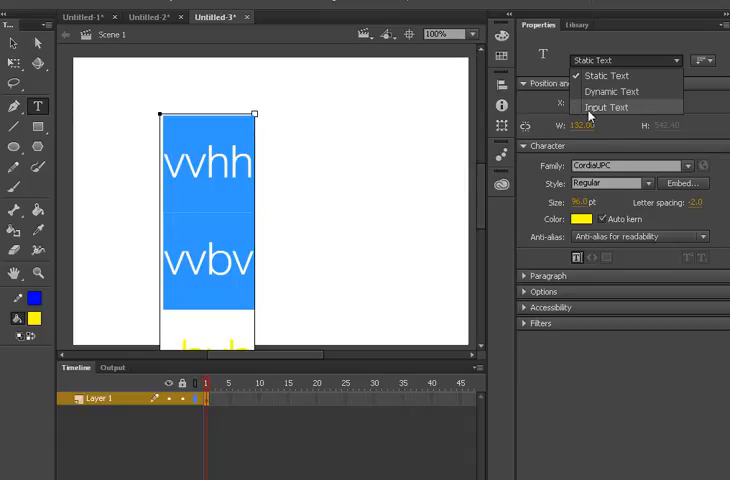
pyautogui.click(607, 107)
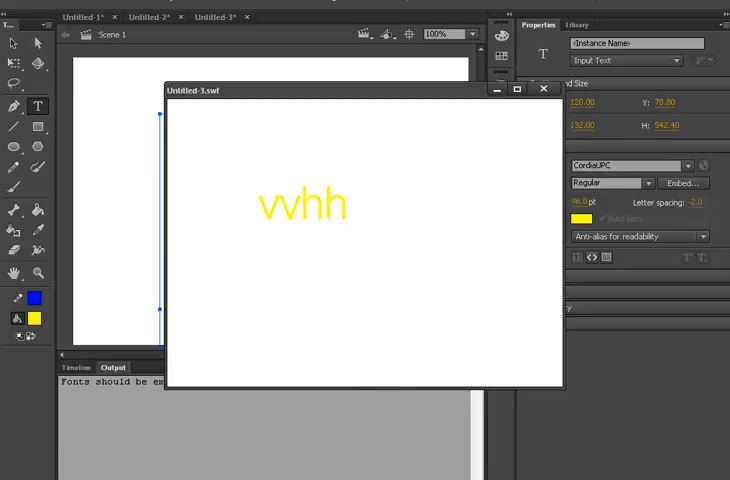
# Step: In the test preview, clear the input field's text and type 'vh'
pyautogui.press('BackSpace')
pyautogui.write('b')
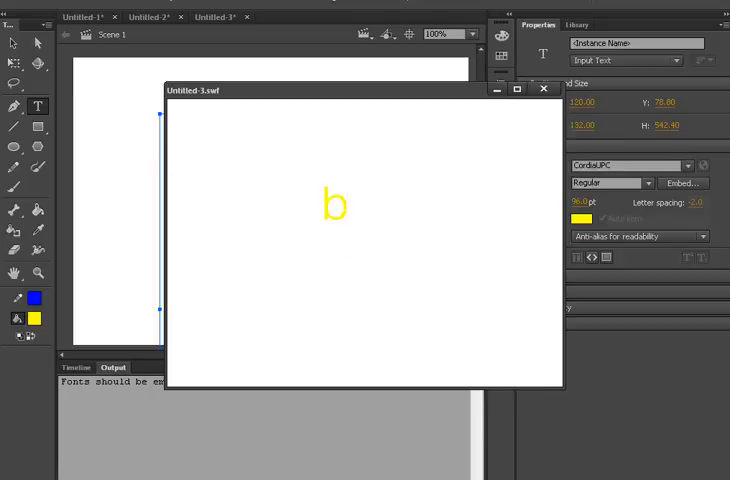
pyautogui.write('vhhv')
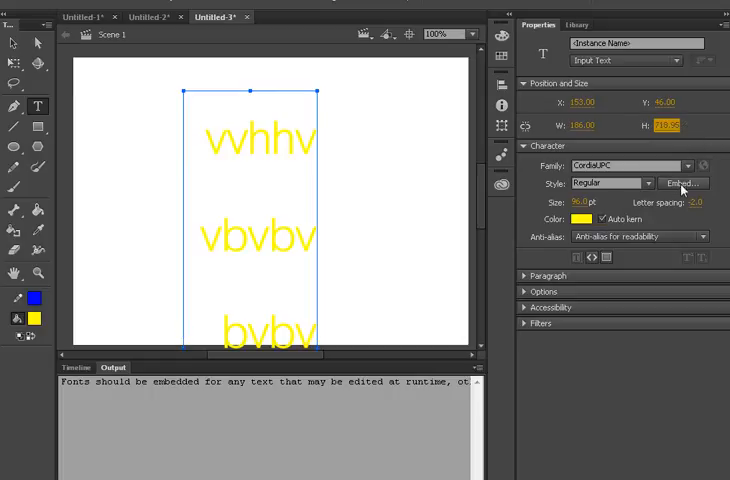
# Step: Change the input text's font family to FrankRuehl from the Family list
pyautogui.click(697, 166)
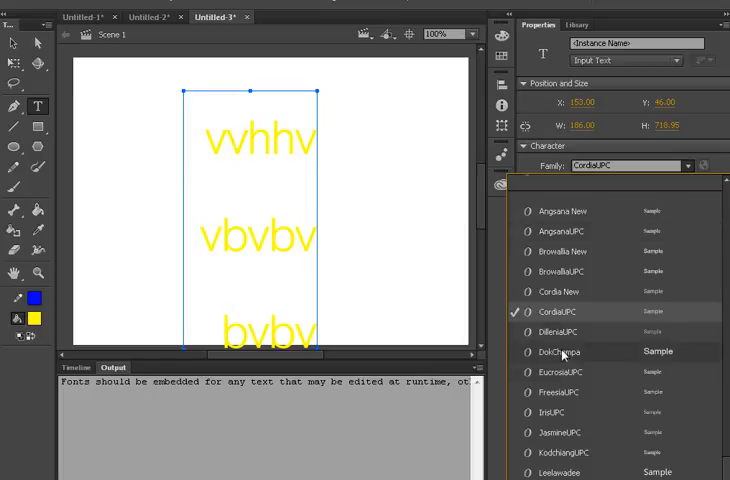
pyautogui.scroll(-3)
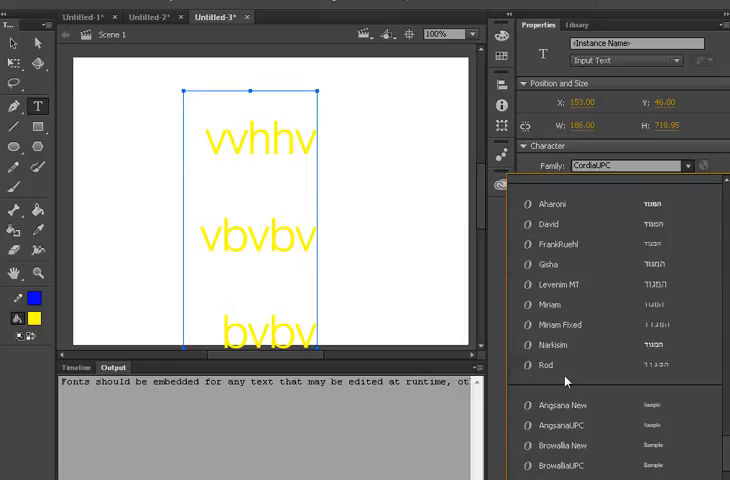
pyautogui.click(552, 244)
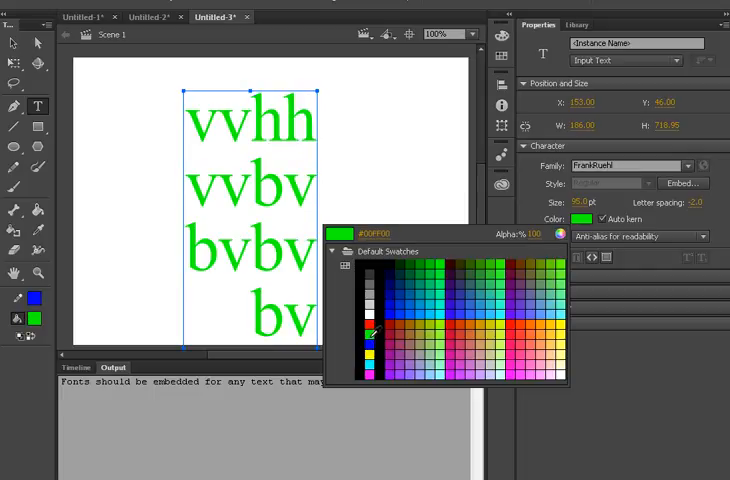
# Step: Pick the red #FF0000 swatch for the FrankRuehl text
pyautogui.click(367, 317)
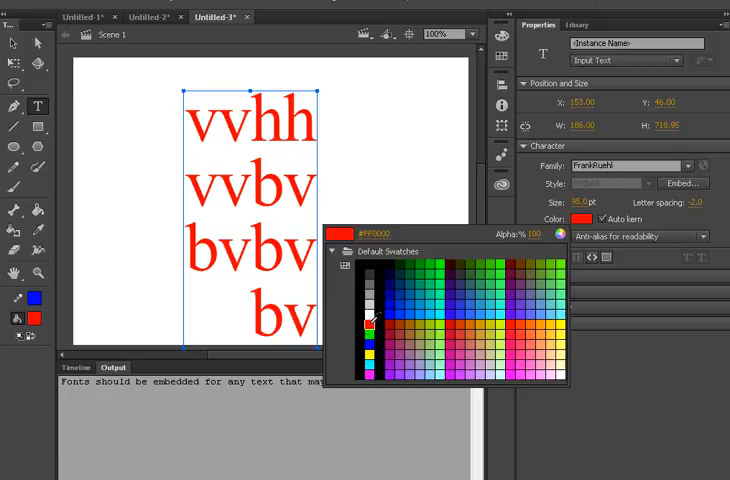